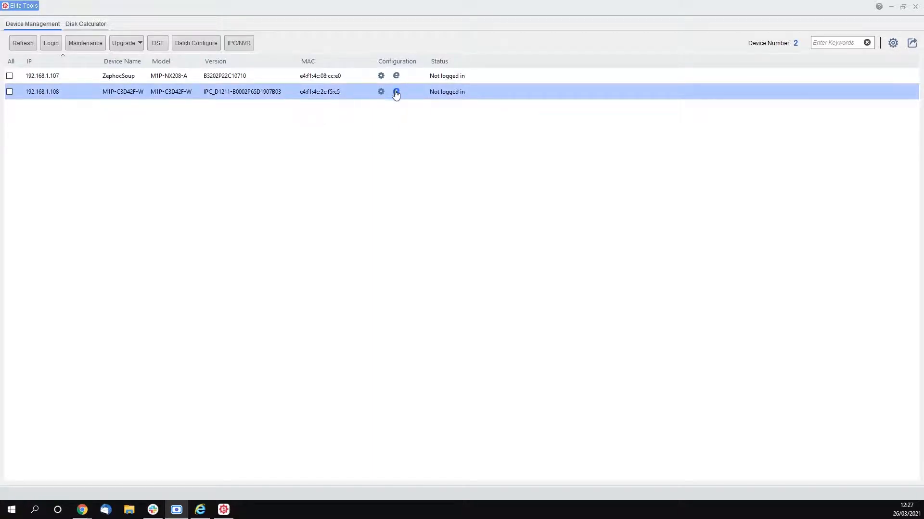
# - Open the 192.168.1.108 camera's web page from Elite Tools and maximize the browser
pyautogui.click(395, 92)
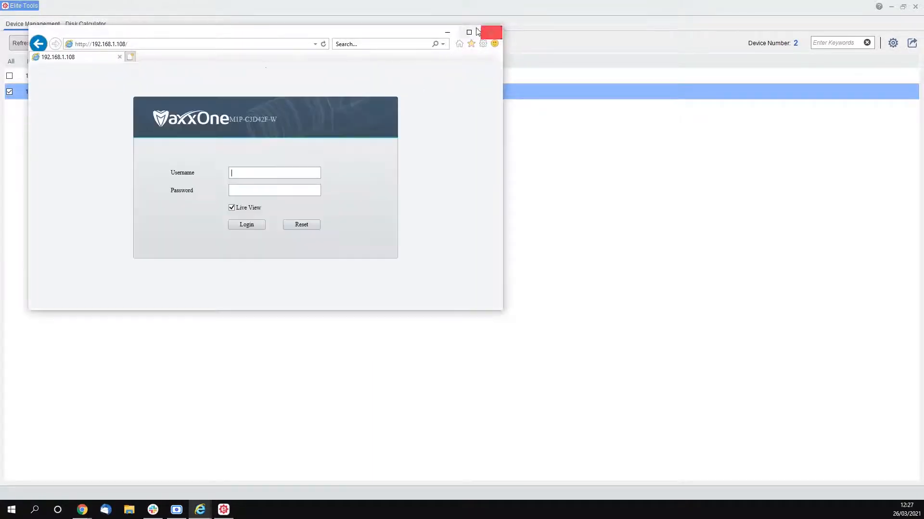
pyautogui.click(468, 33)
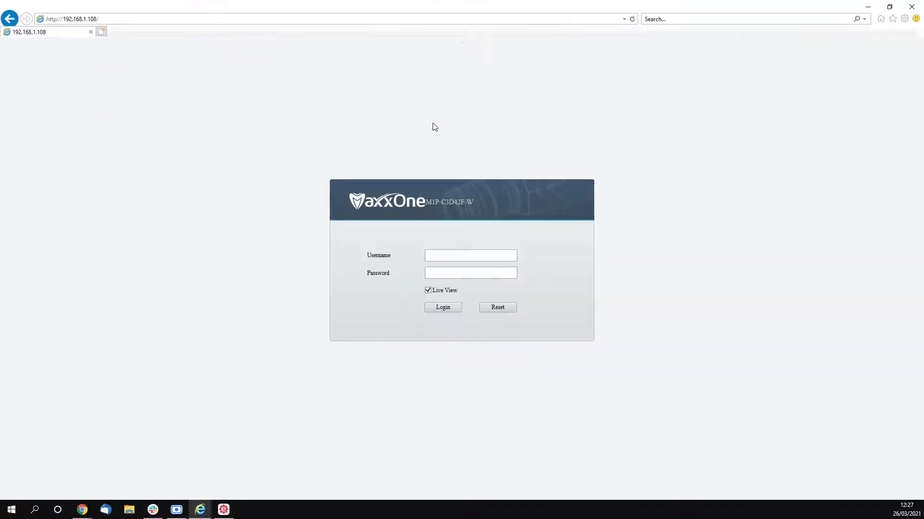
# - Log in to the 192.168.1.108 camera with username admin and its password
pyautogui.click(470, 255)
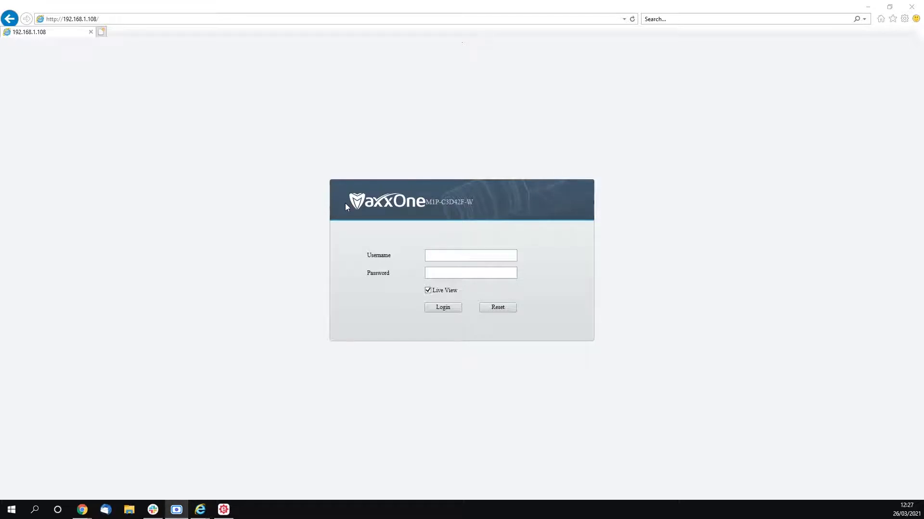
pyautogui.moveTo(351, 204)
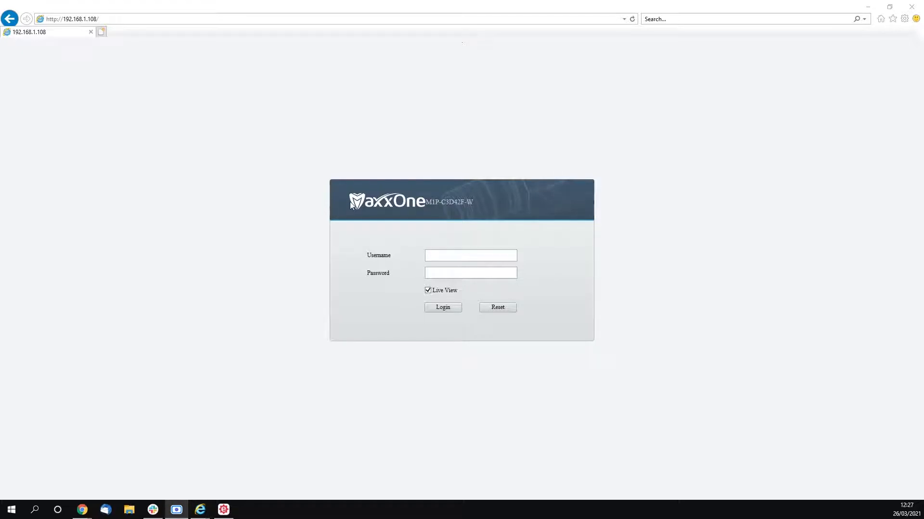
pyautogui.click(470, 255)
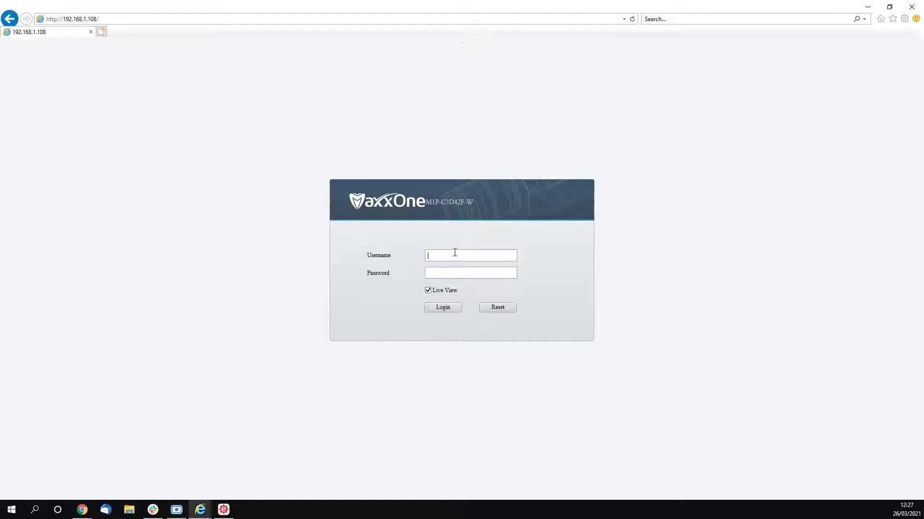
pyautogui.write('admin')
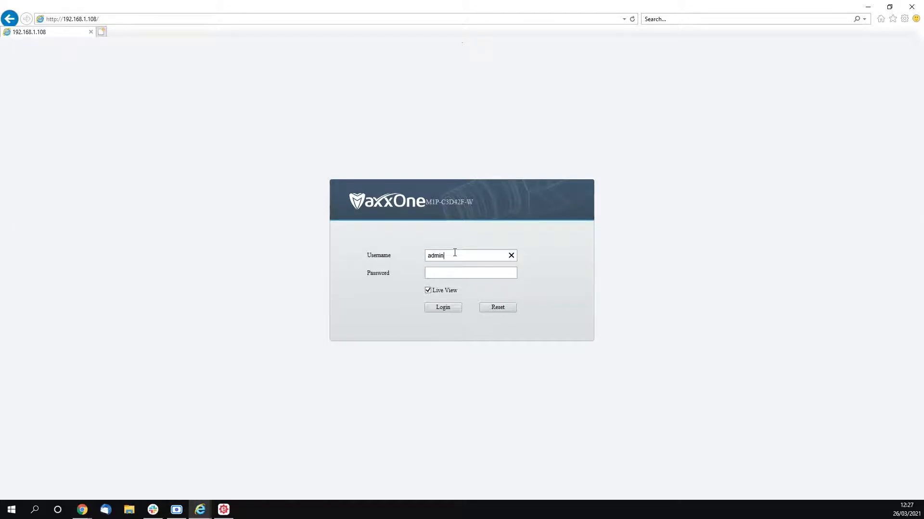
pyautogui.click(470, 273)
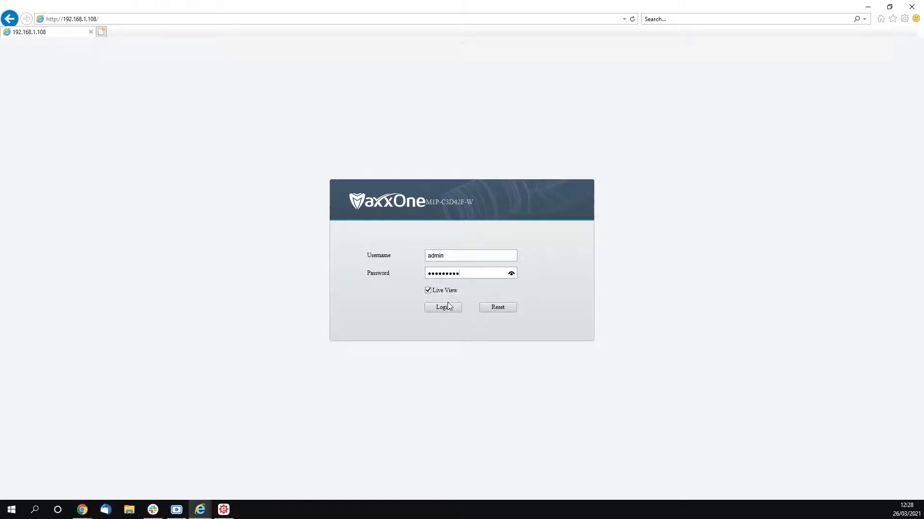
pyautogui.click(443, 308)
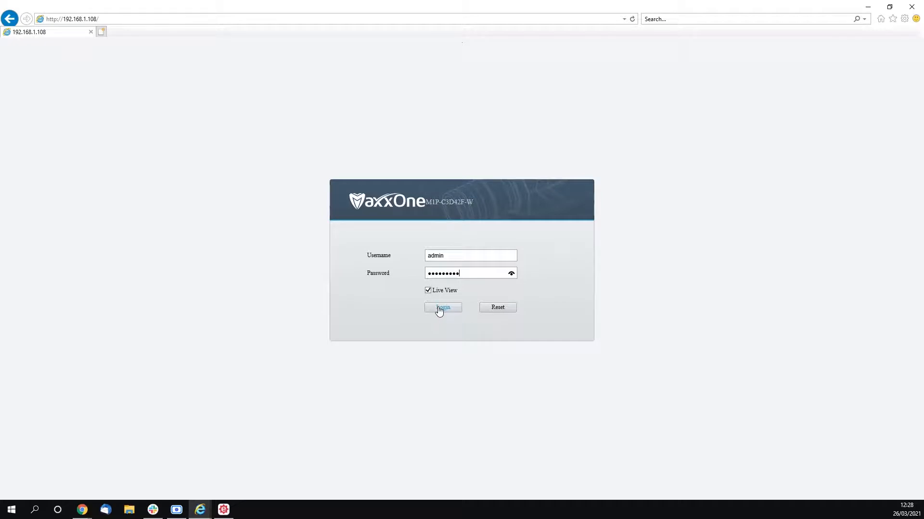
pyautogui.click(443, 307)
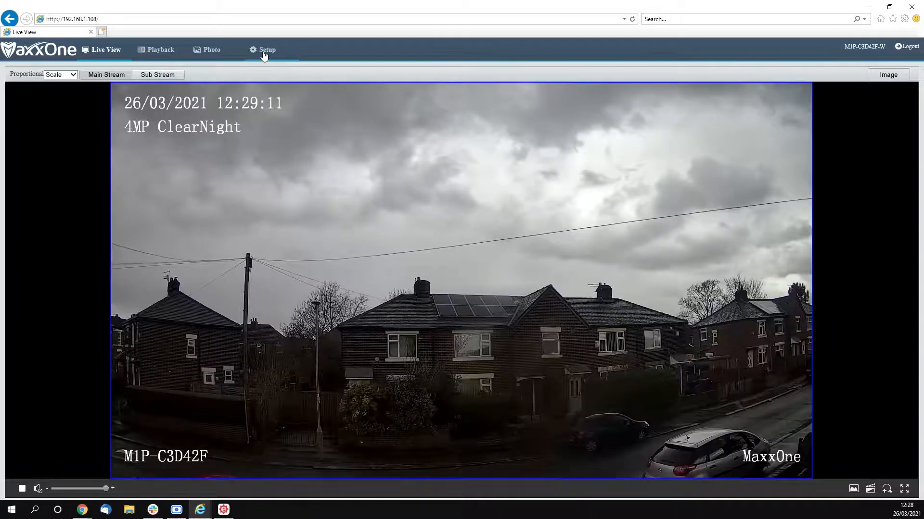
# - Go to Setup, then Network, then P2P in the camera's web interface
pyautogui.click(266, 50)
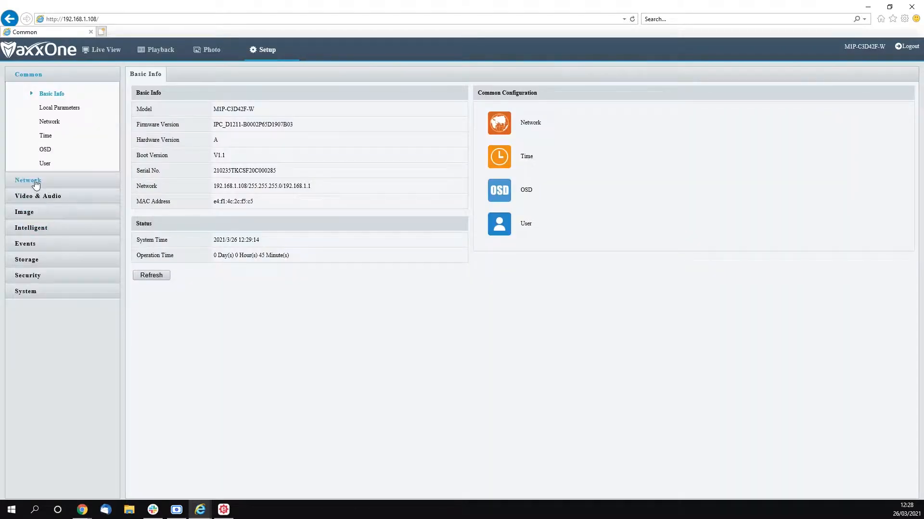
pyautogui.click(28, 181)
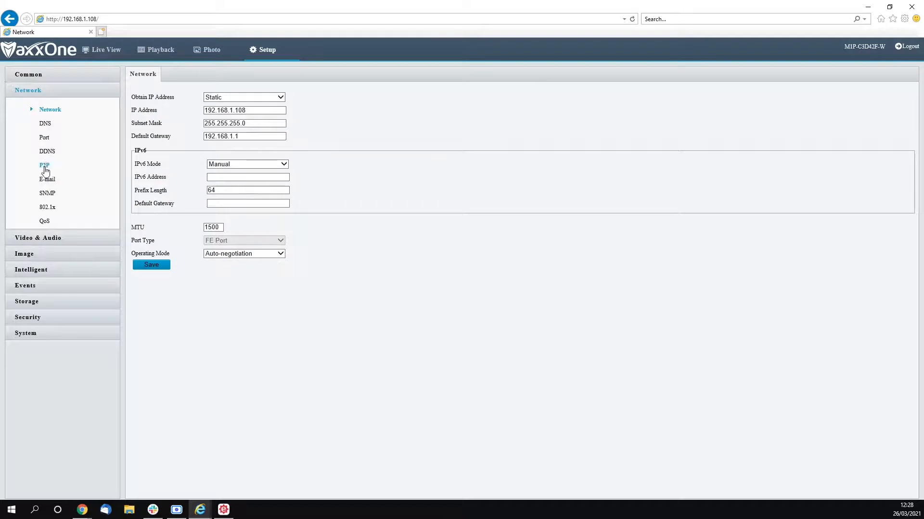
pyautogui.click(44, 165)
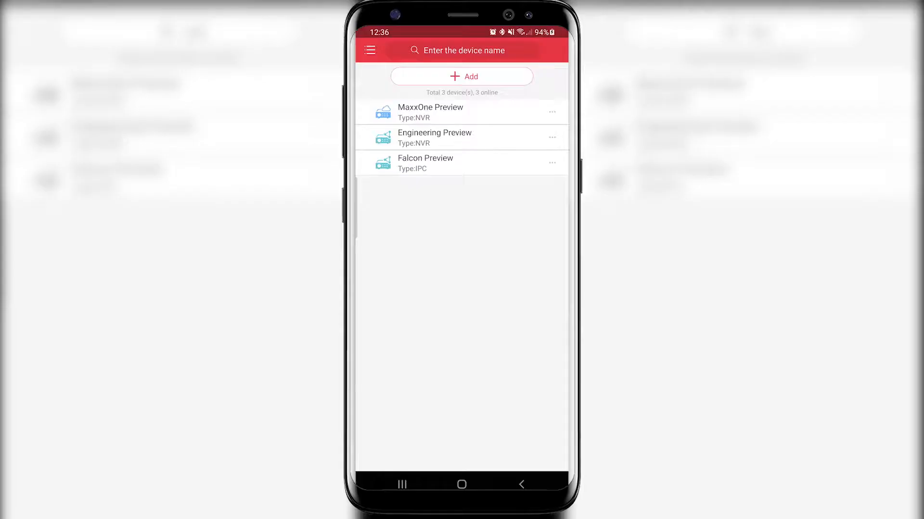
# - Add the camera by scanning its QR code and save it as 'Test'
pyautogui.click(462, 76)
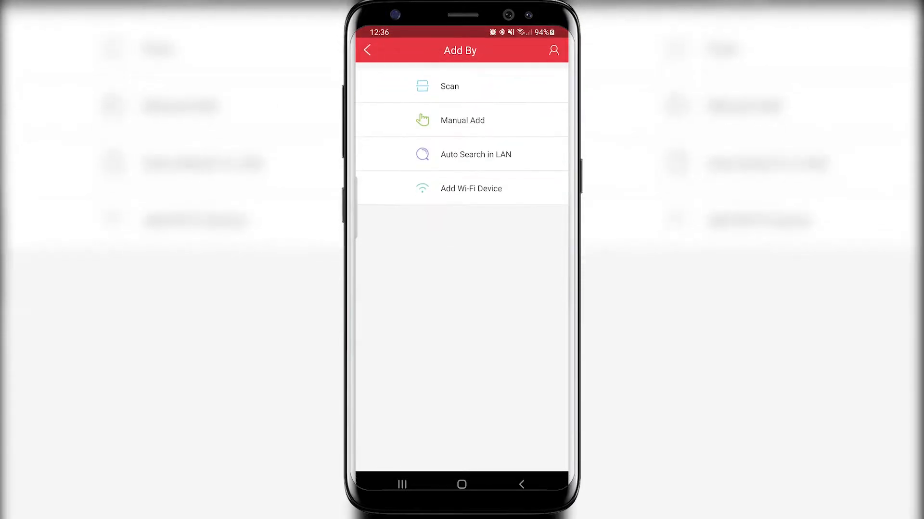
pyautogui.click(450, 86)
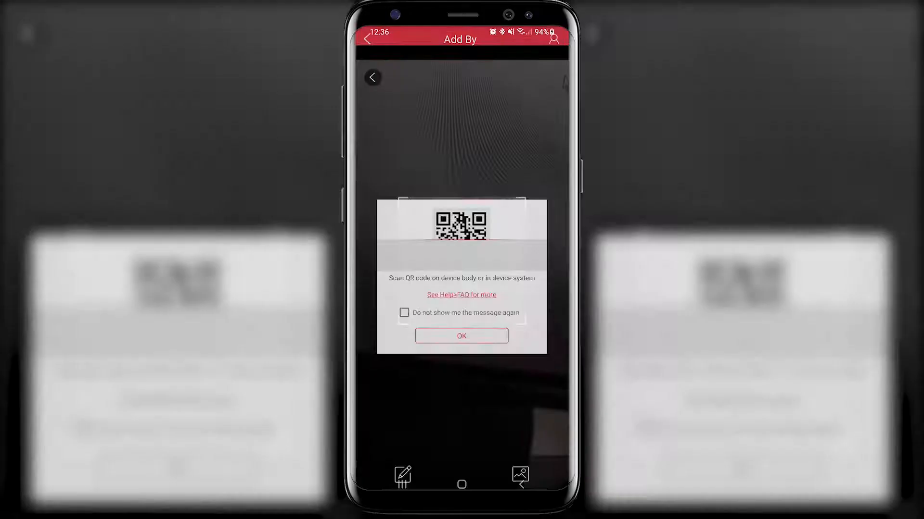
pyautogui.click(461, 336)
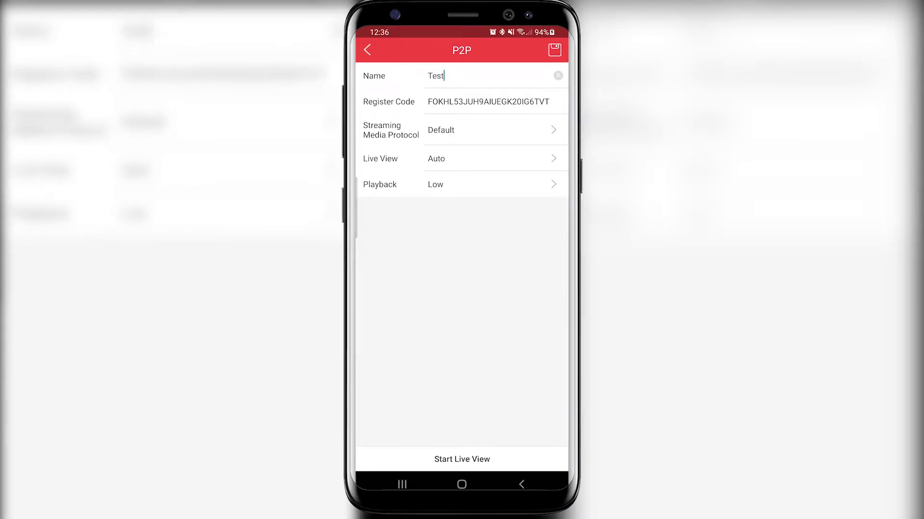
pyautogui.click(553, 50)
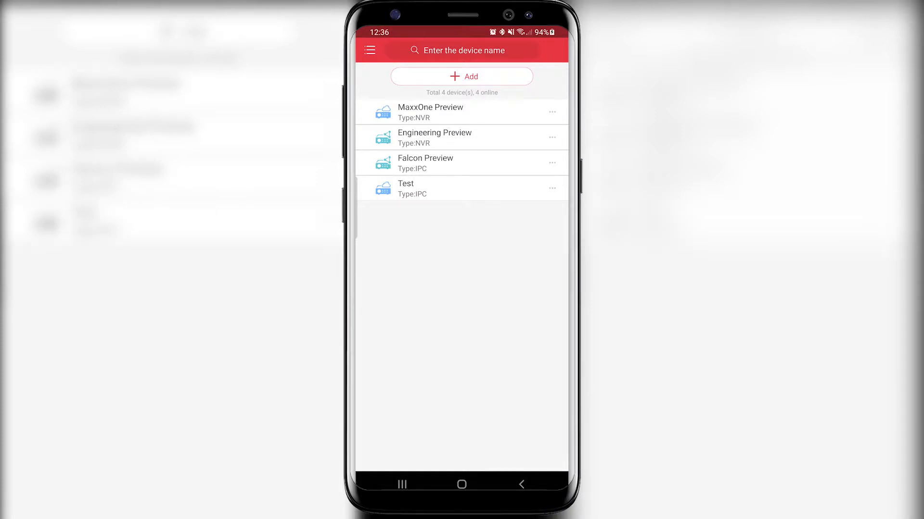
# - Start Live View for the Test camera, returning from share settings to stream it
pyautogui.click(552, 188)
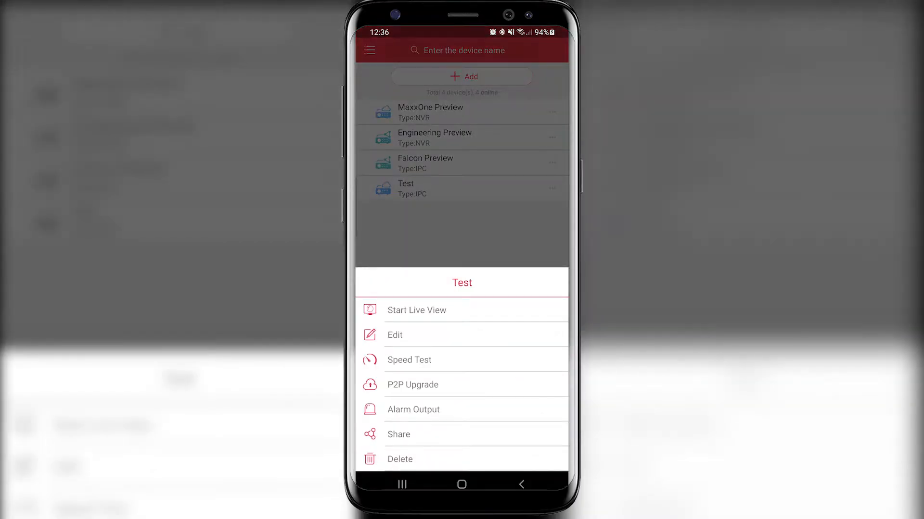
pyautogui.click(416, 310)
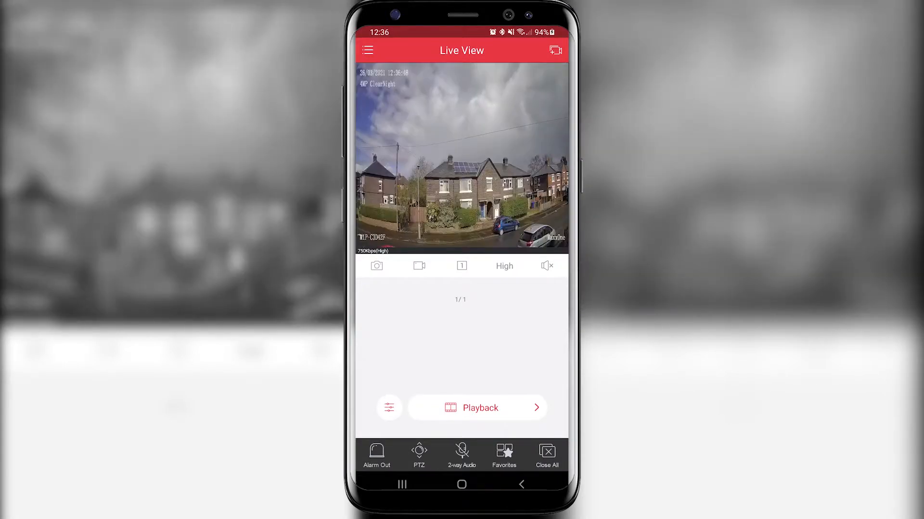
pyautogui.click(368, 50)
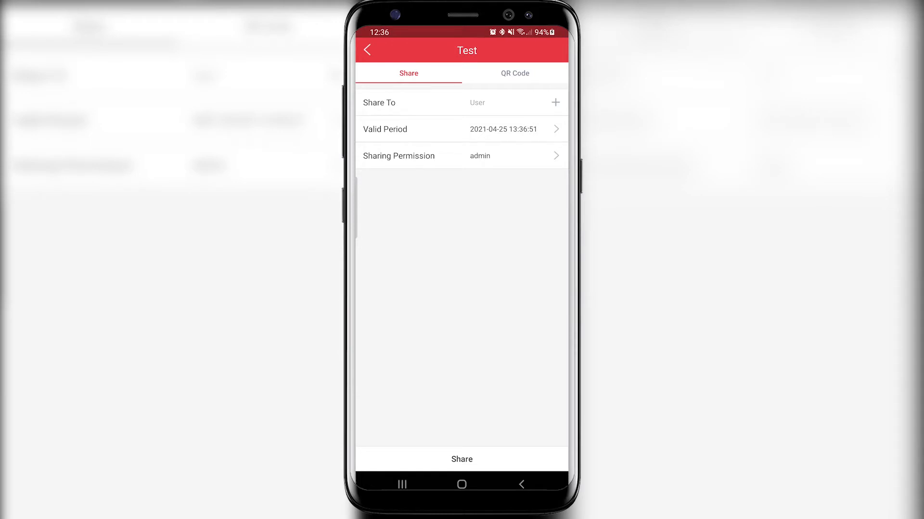
pyautogui.click(367, 51)
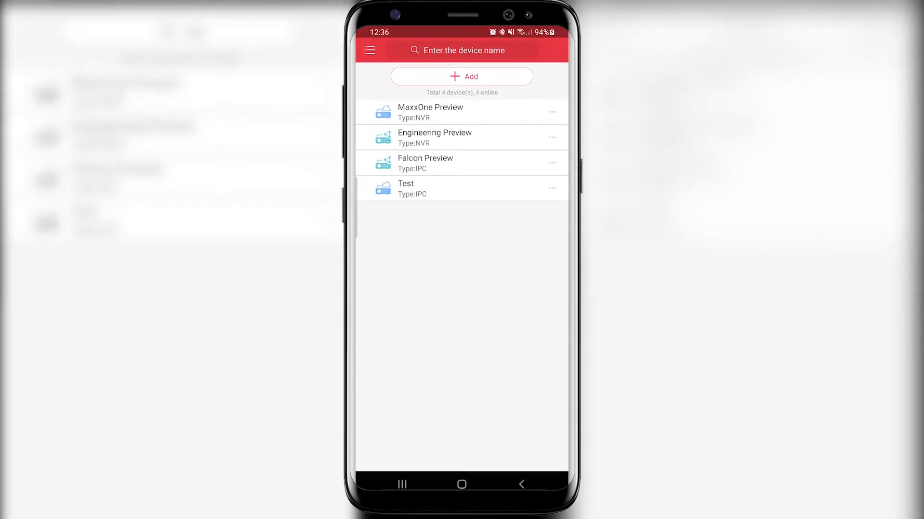
pyautogui.click(430, 189)
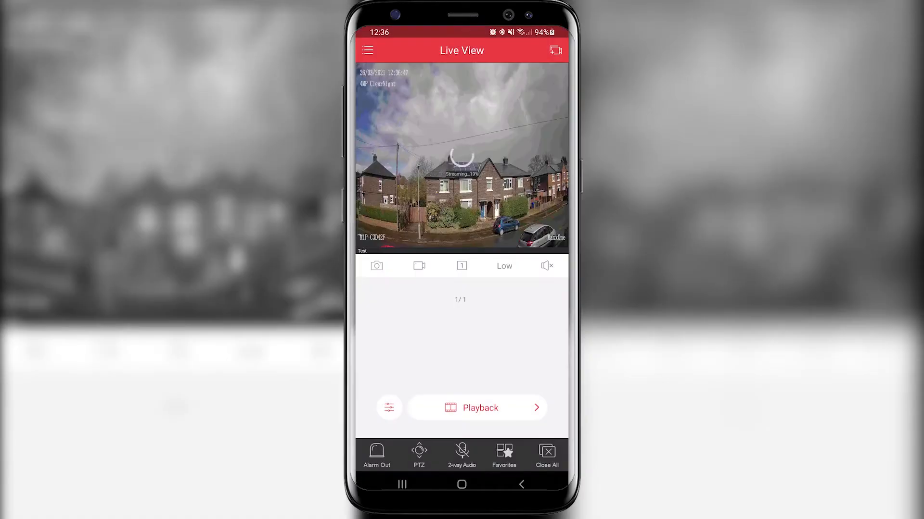